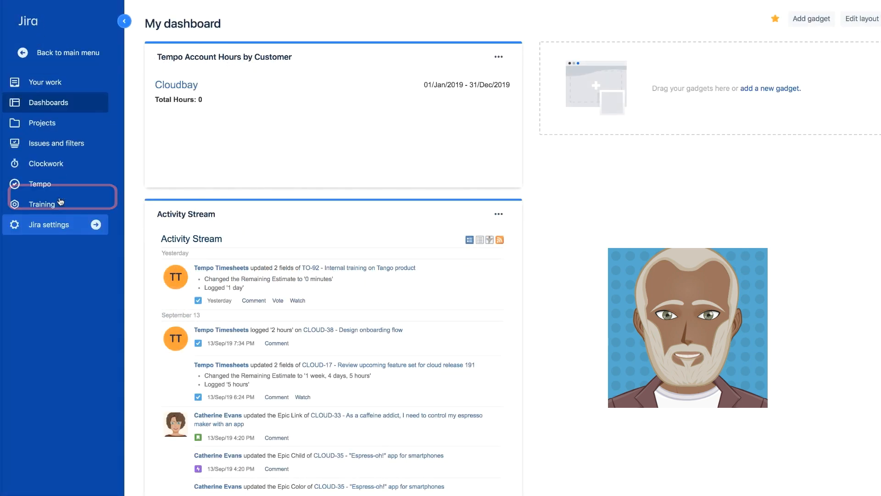
Step: Go to Jira administration settings and show the Custom fields list
click(50, 224)
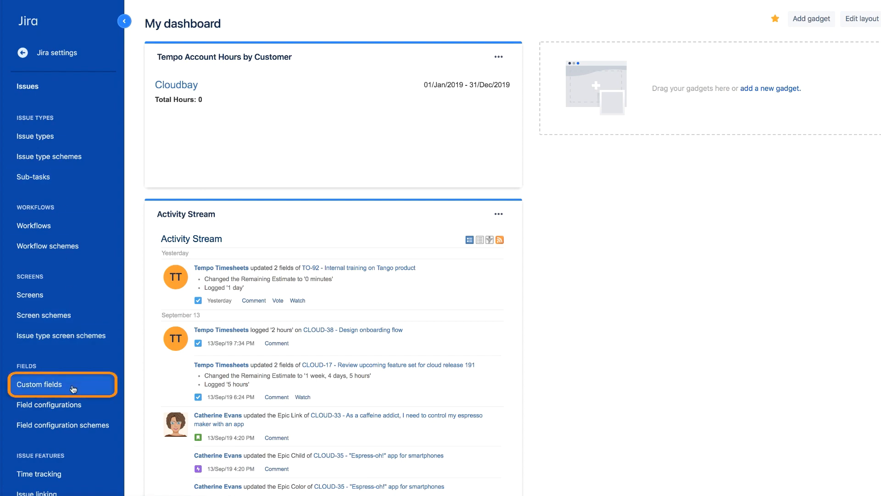
click(39, 384)
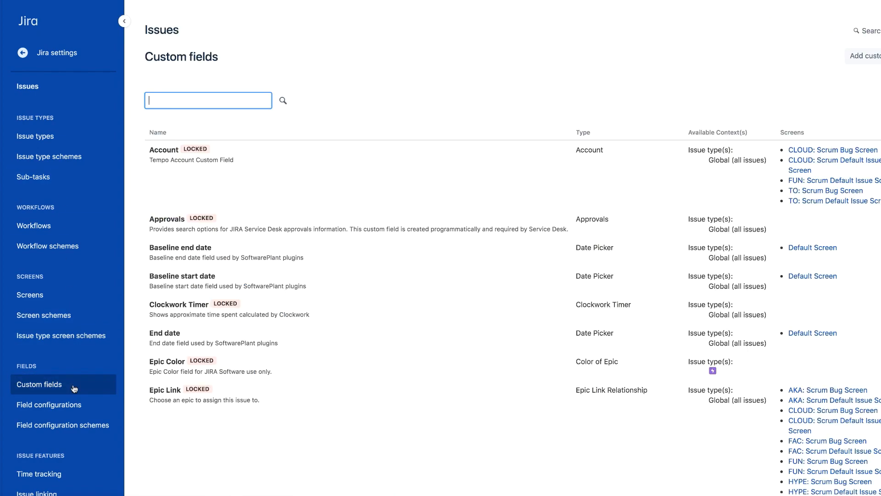
Step: Scroll the custom fields list down to the Team field
scroll(down, 3)
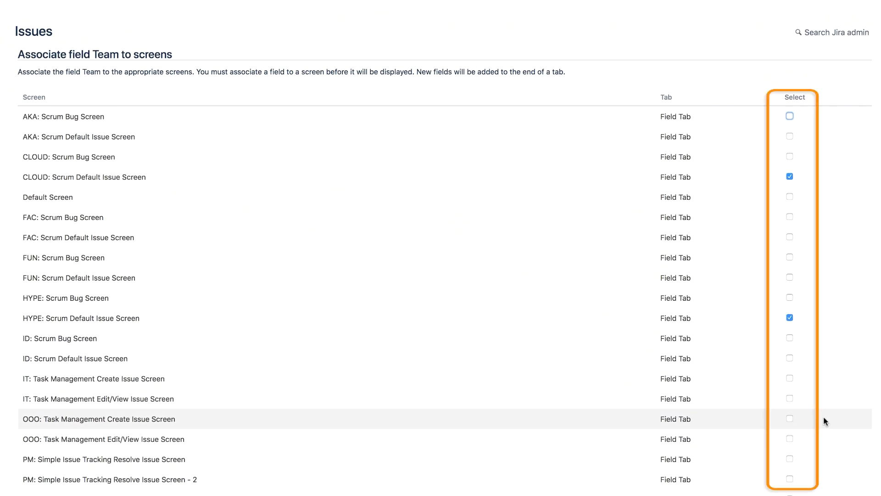
mouse_move(789, 177)
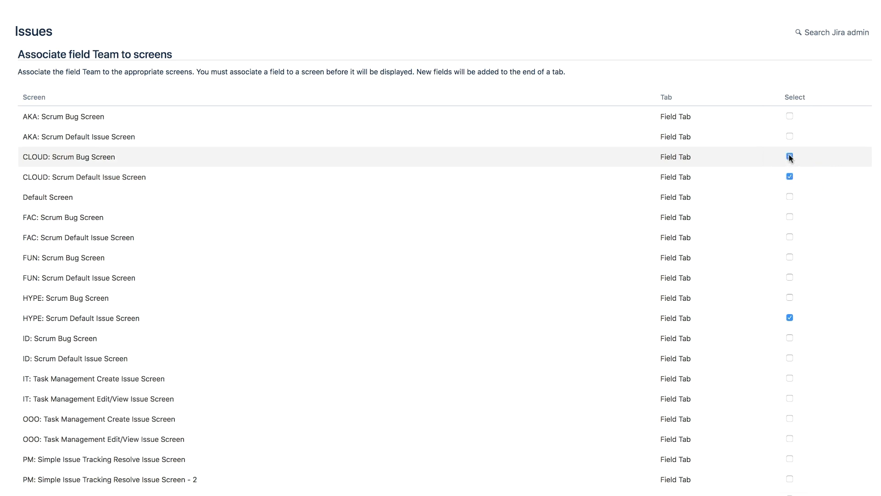
Step: Save the Team field's screen associations including the CLOUD: Scrum Bug Screen via Update
scroll(down, 3)
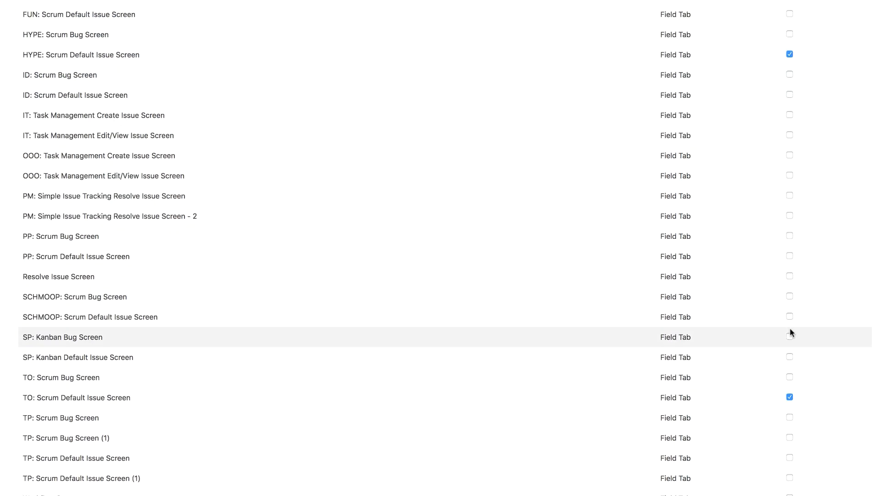
scroll(down, 3)
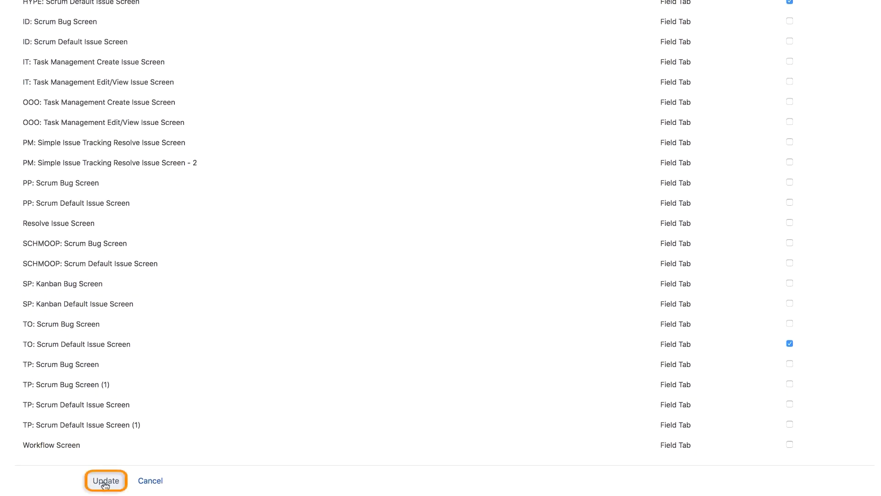
click(104, 480)
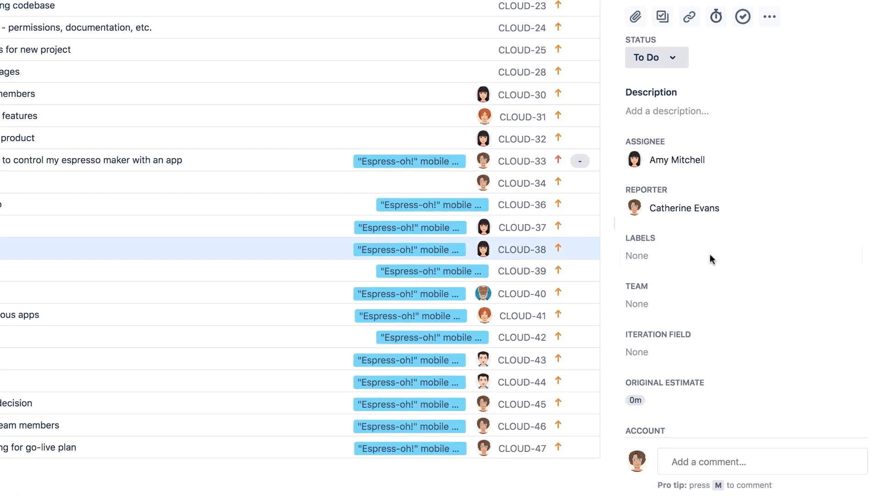
Step: Set the Team field of issue CLOUD-38 Design onboarding flow to Cafe
scroll(down, 3)
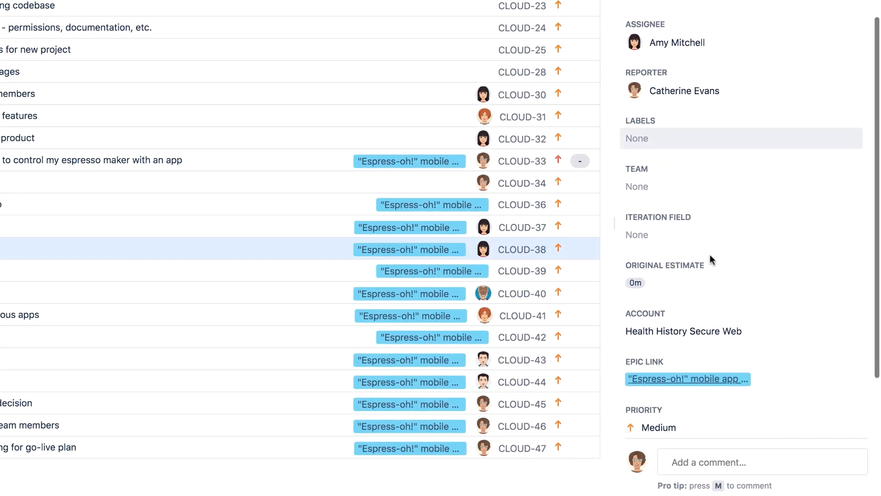
click(740, 186)
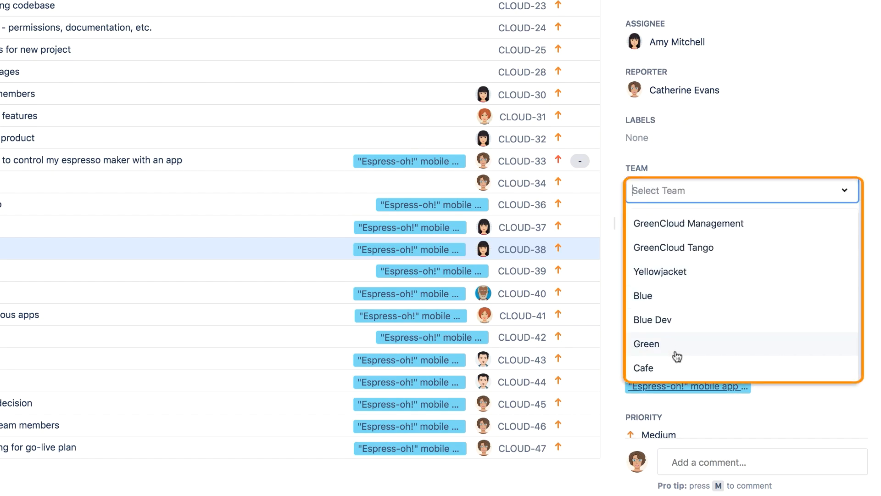
click(644, 368)
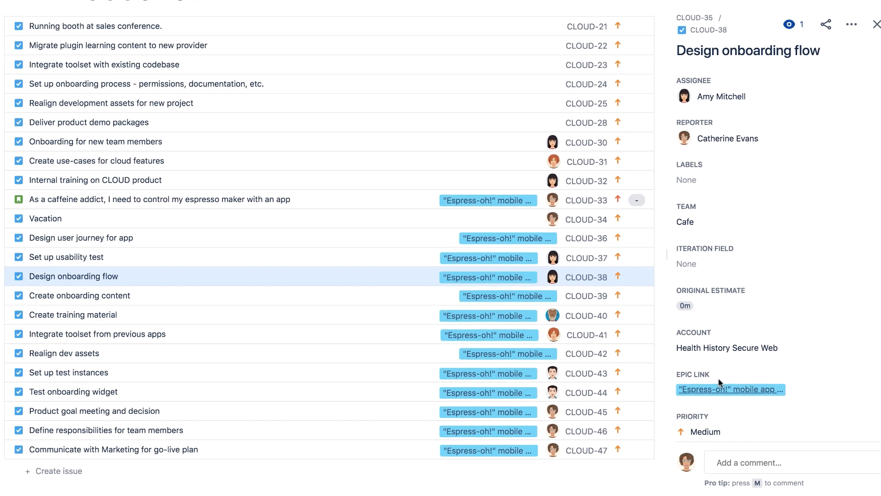